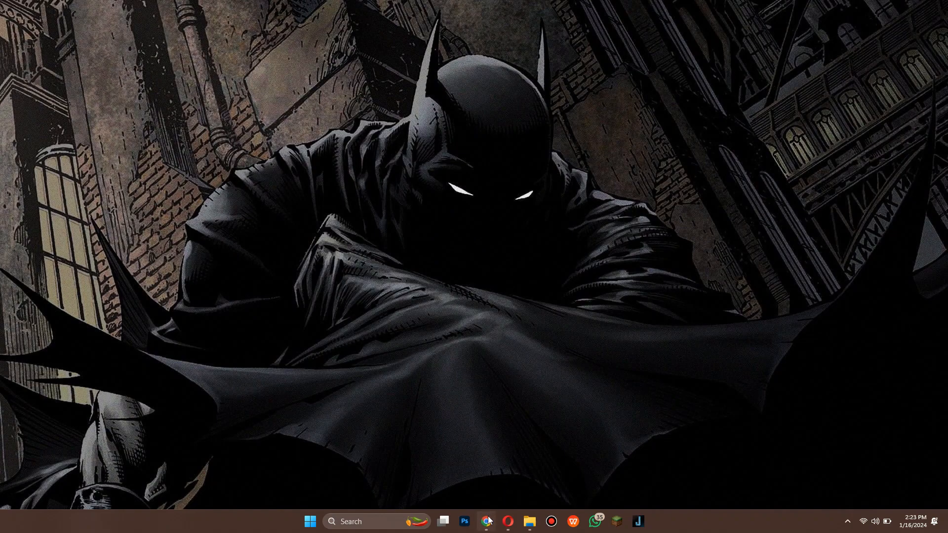
# Step: Bring up Chrome showing the freevcc.online home page from the taskbar
pyautogui.click(486, 521)
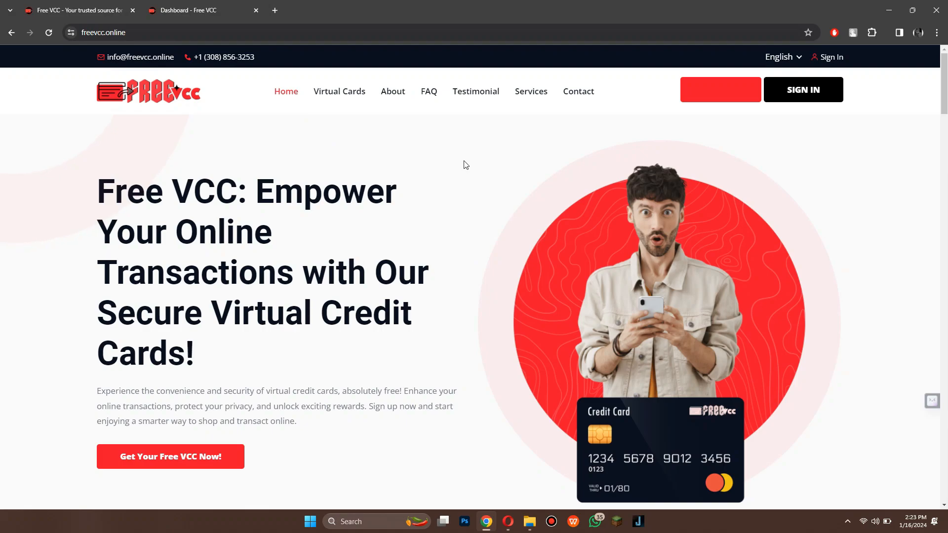
pyautogui.moveTo(483, 191)
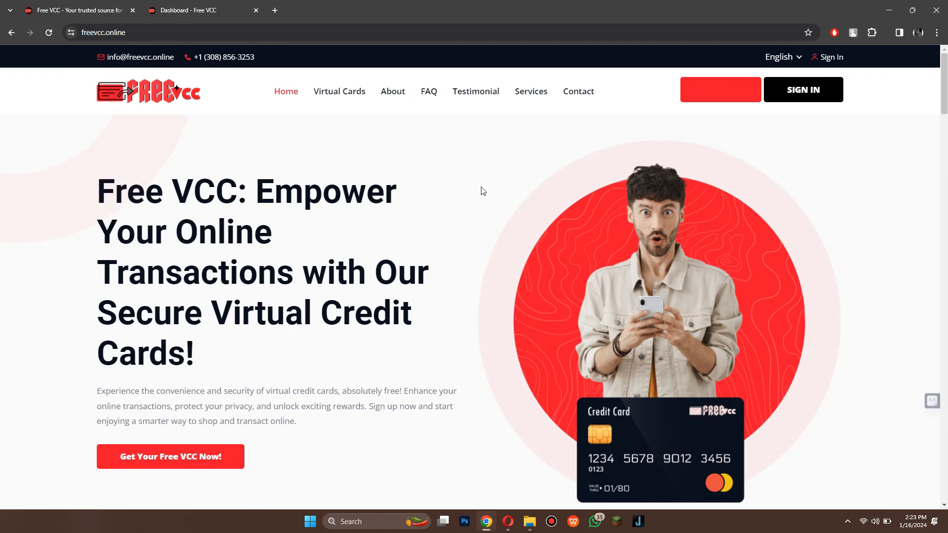
pyautogui.moveTo(729, 103)
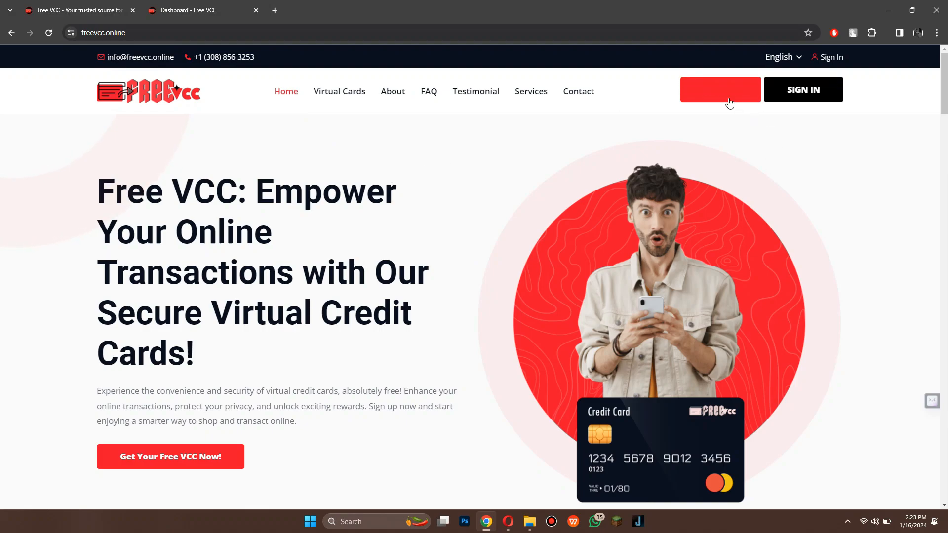
pyautogui.moveTo(787, 297)
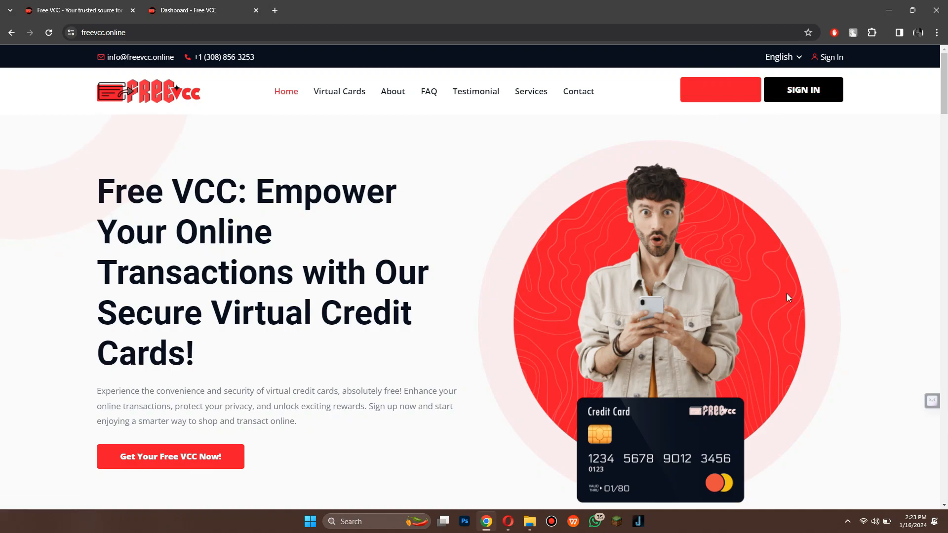
pyautogui.moveTo(201, 5)
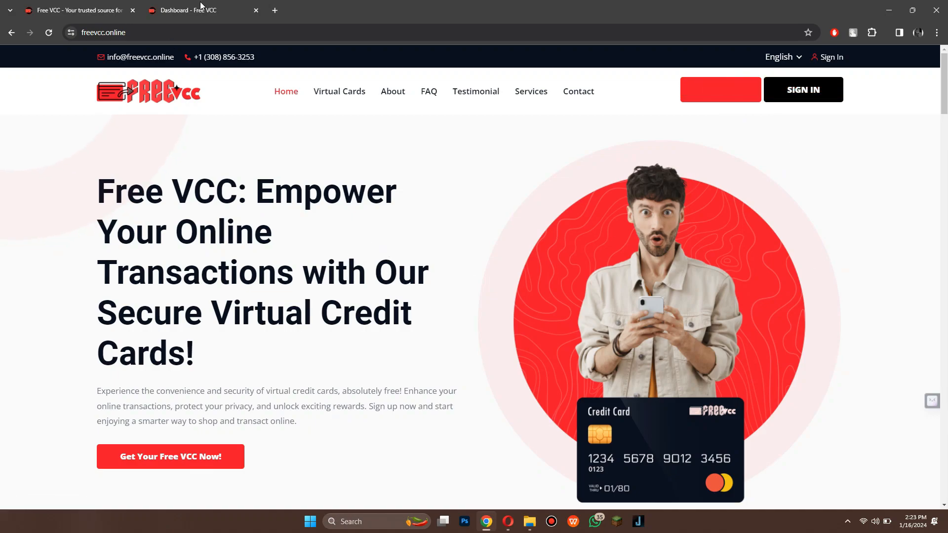
# Step: Switch to the 'Dashboard - Free VCC' tab to view the card and 0,00 USD balance
pyautogui.click(202, 10)
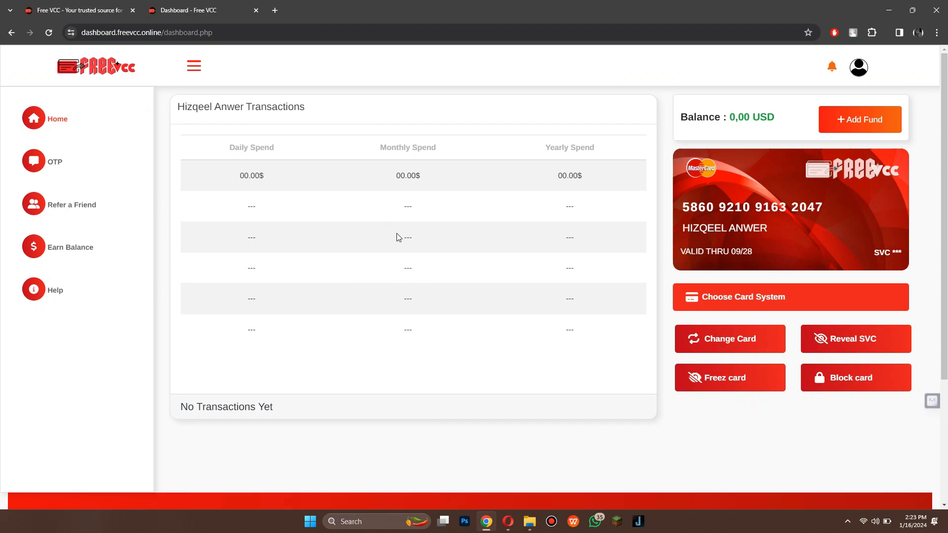
pyautogui.moveTo(612, 202)
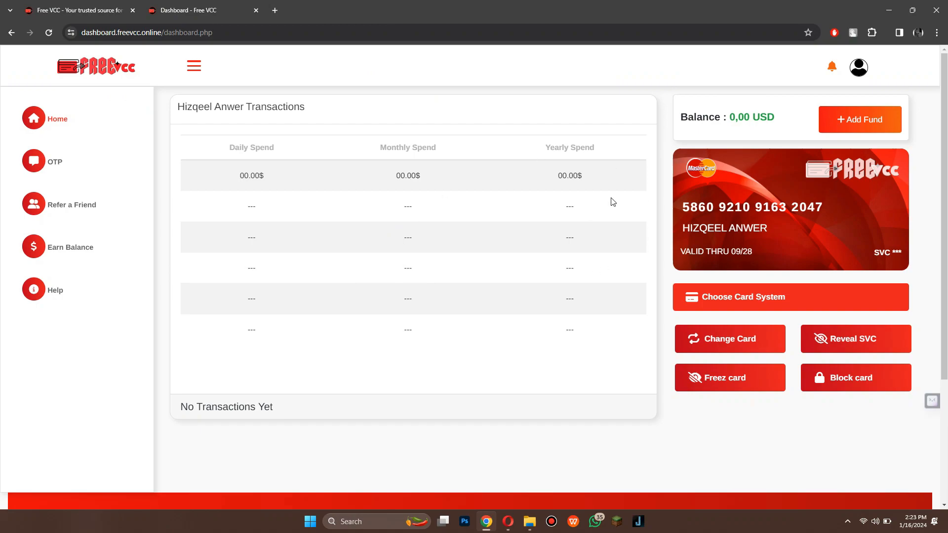
pyautogui.moveTo(794, 302)
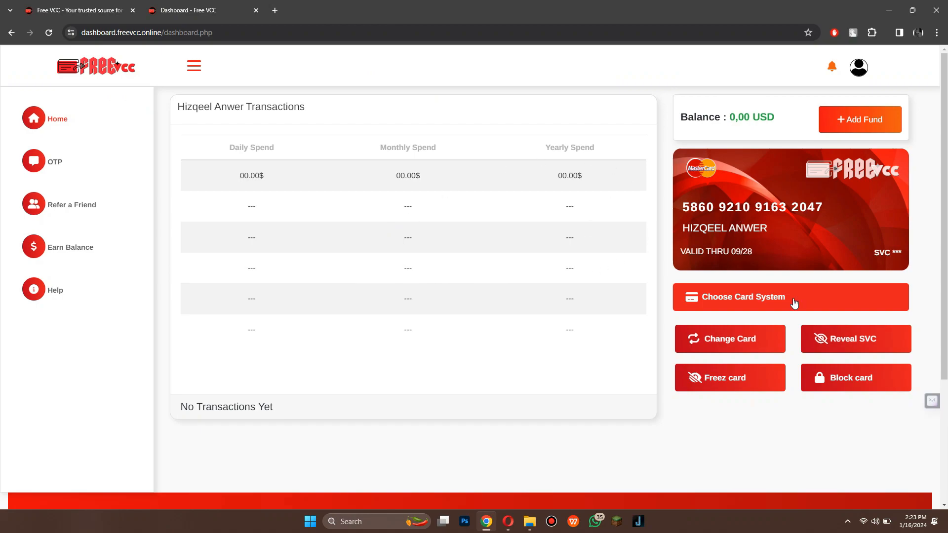
pyautogui.moveTo(841, 325)
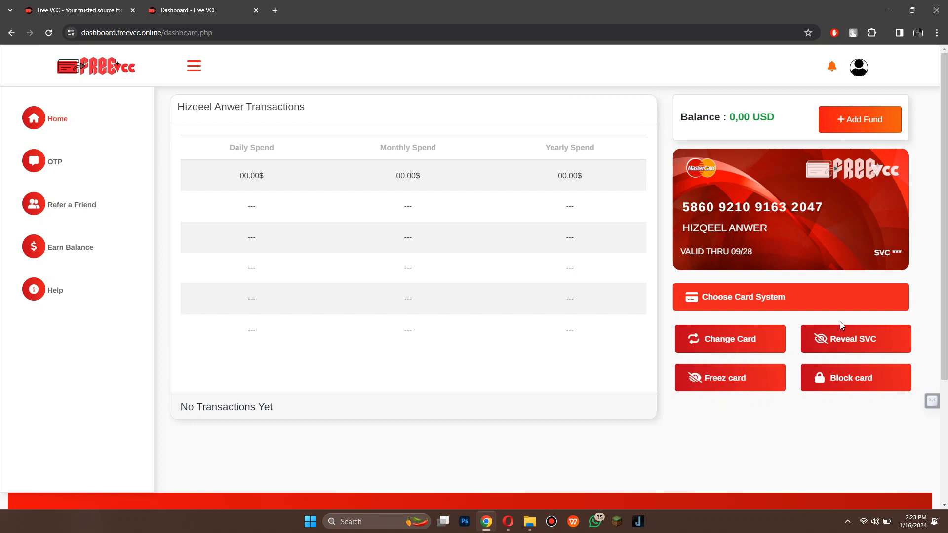
pyautogui.moveTo(858, 378)
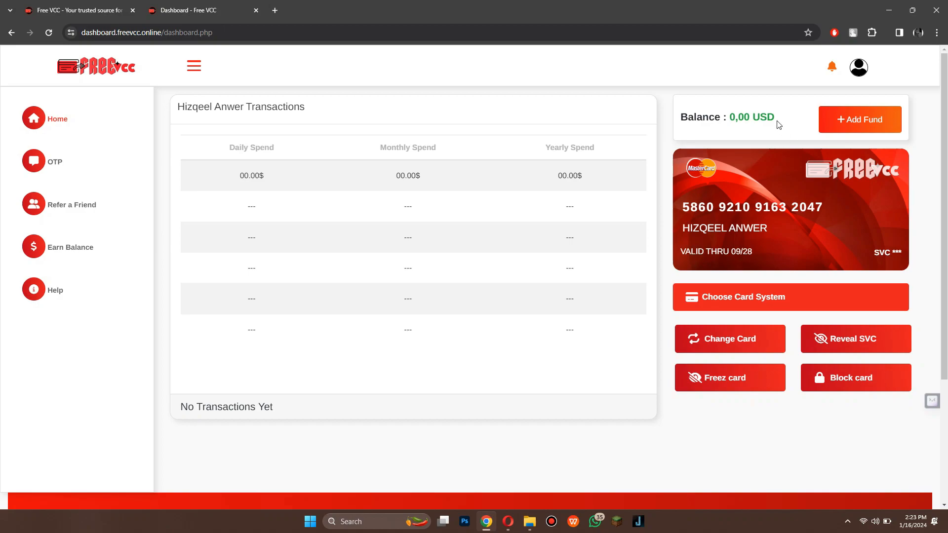
pyautogui.moveTo(764, 115)
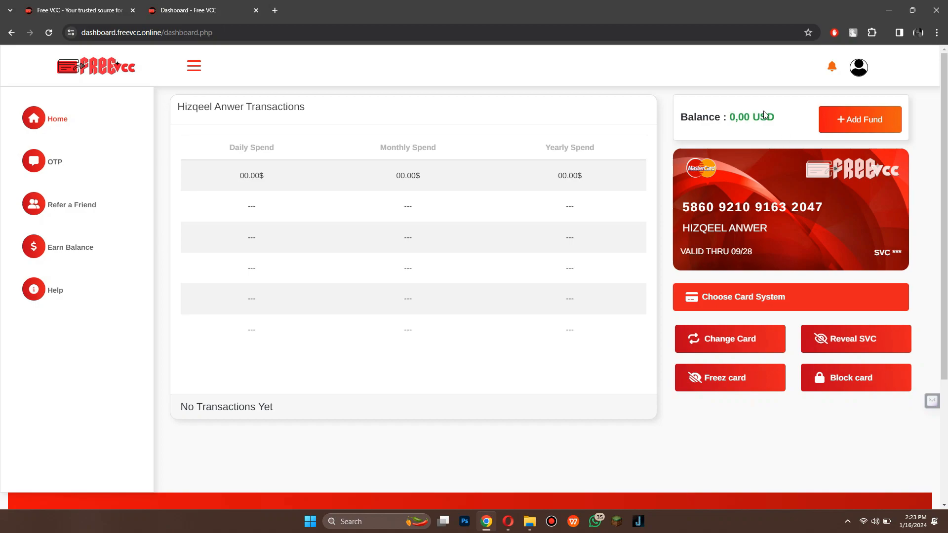